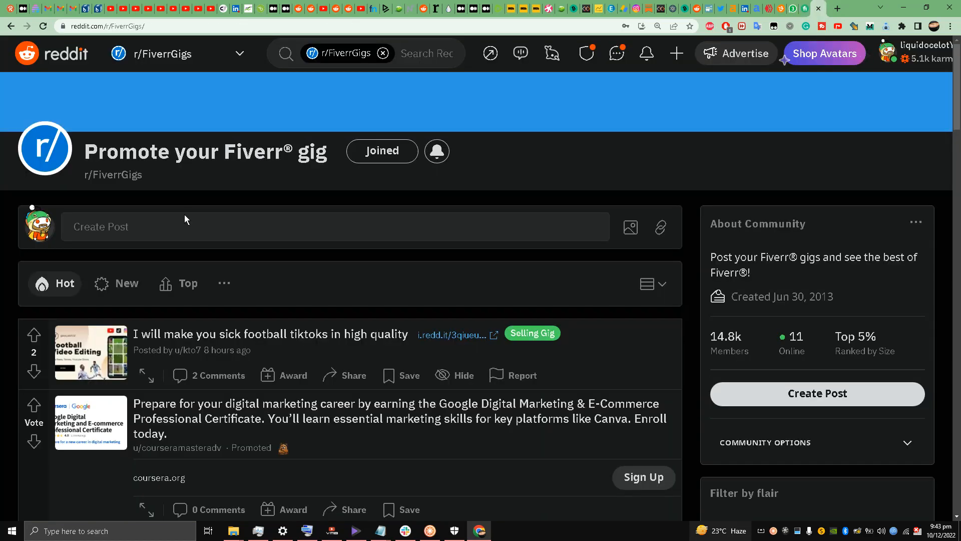
mouse_move(179, 97)
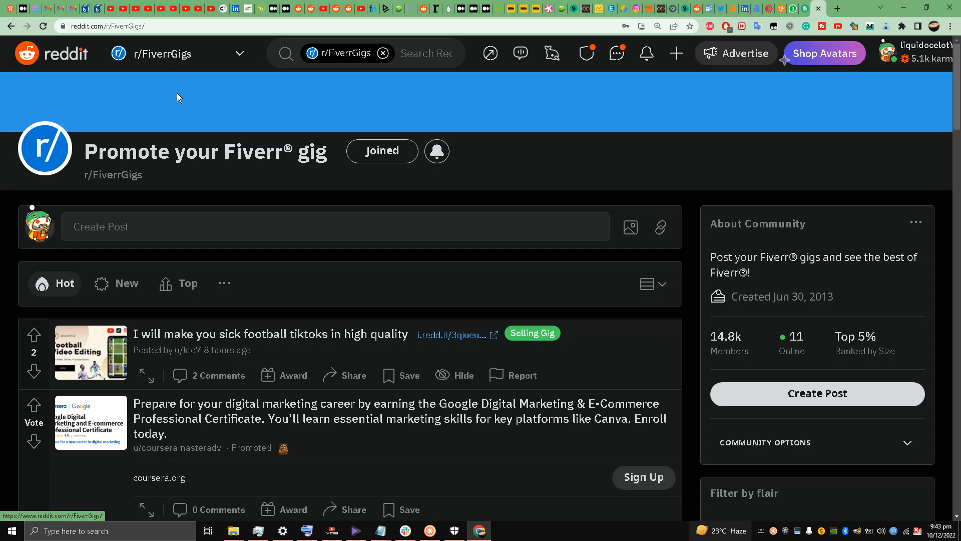
mouse_move(198, 193)
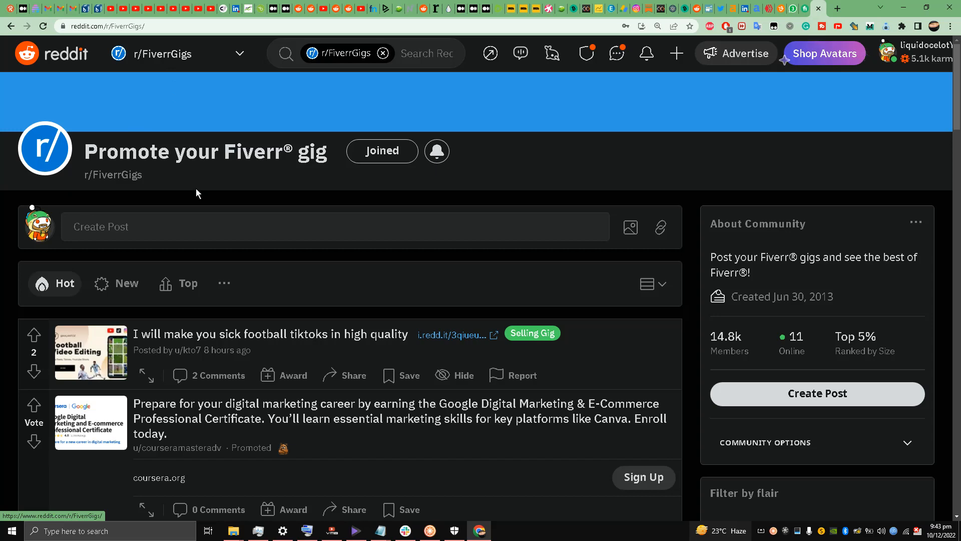
- Begin a new Link-type post from the r/FiverrGigs community page
scroll("down", 3)
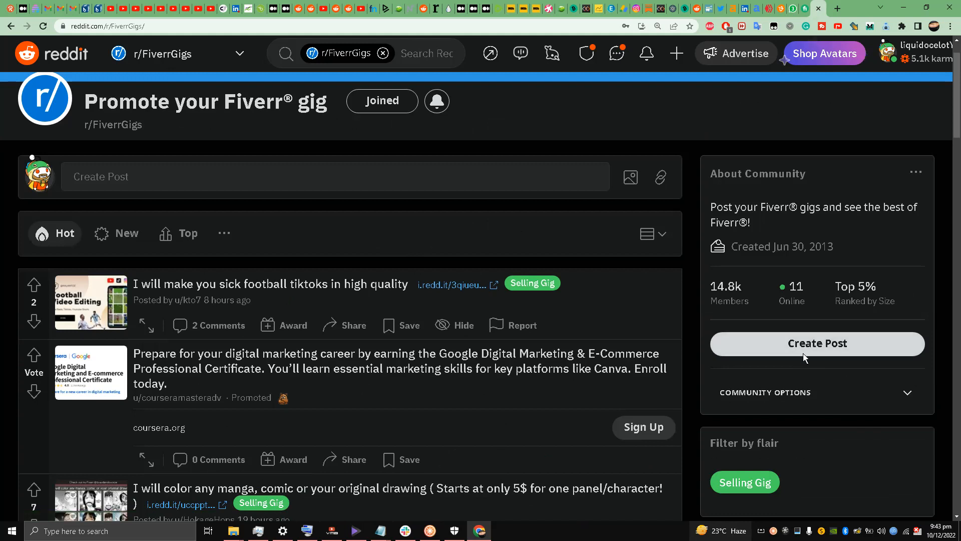
left_click(816, 342)
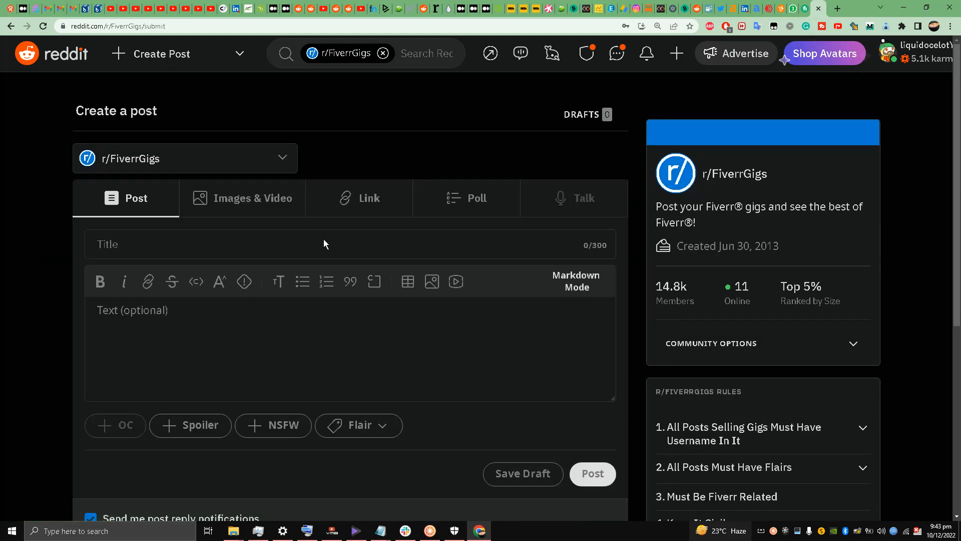
left_click(368, 197)
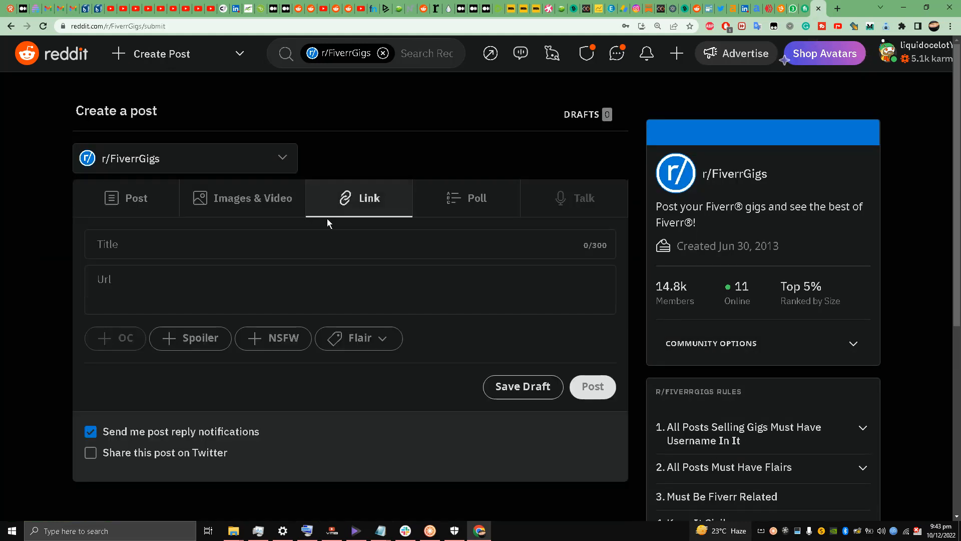
mouse_move(283, 257)
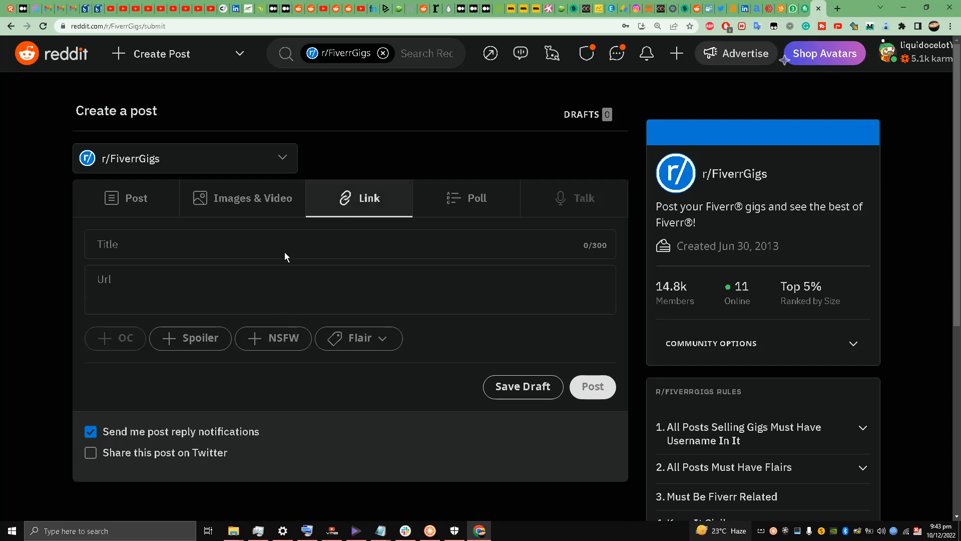
mouse_move(815, 5)
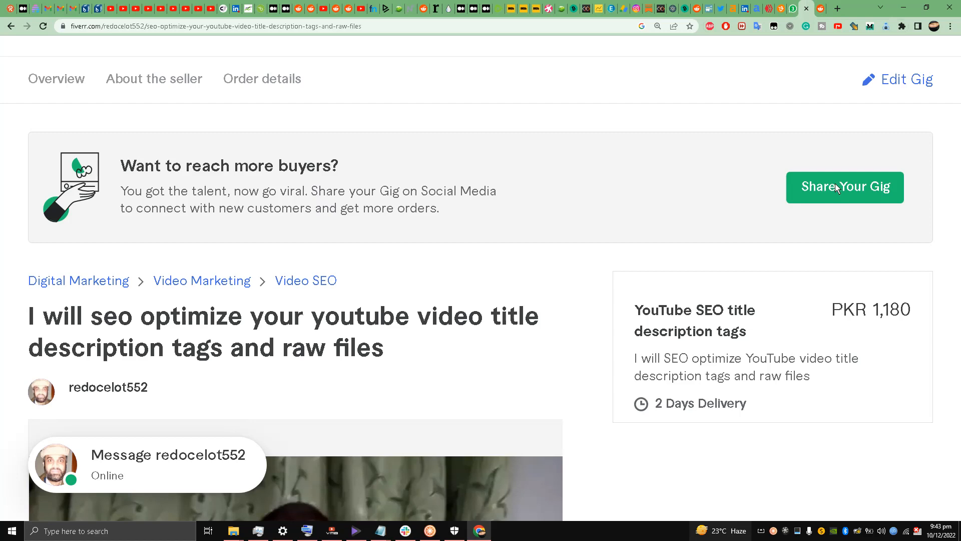
mouse_move(831, 190)
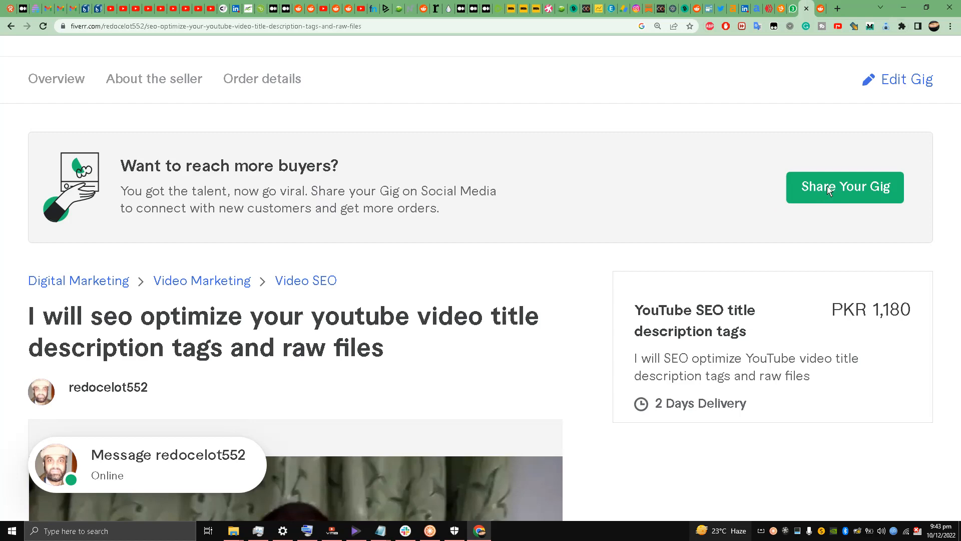
mouse_move(942, 191)
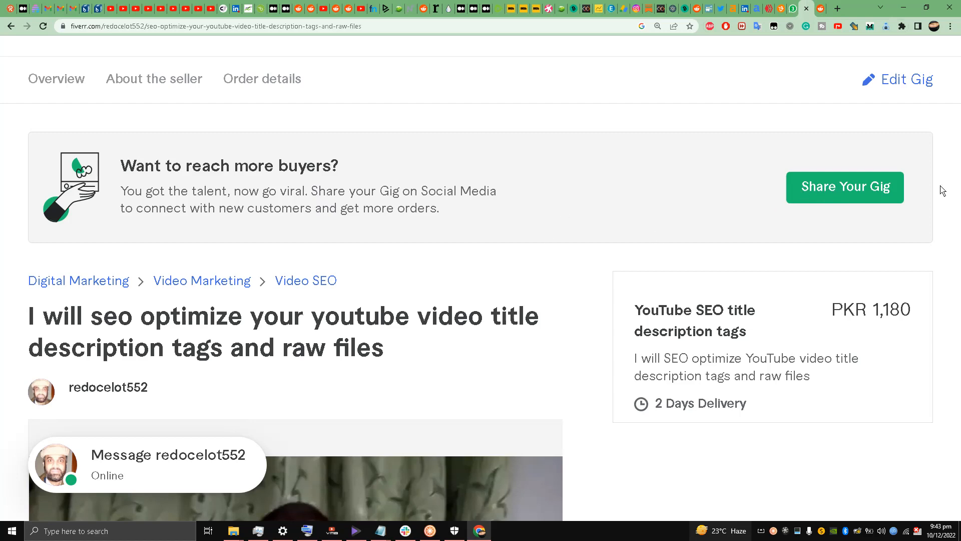
mouse_move(559, 139)
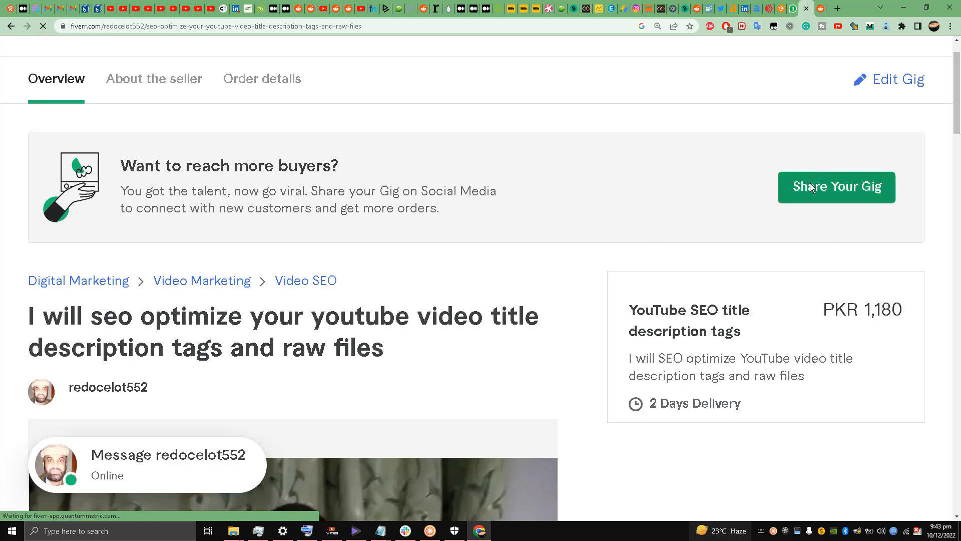
- Use Share Your Gig on the YouTube SEO optimization gig to get its share link
left_click(836, 188)
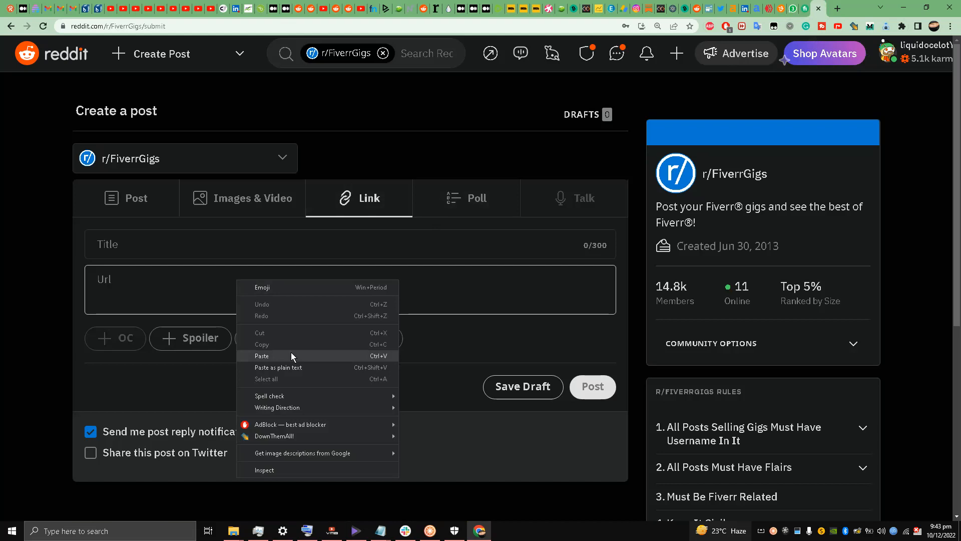
- Paste the Fiverr share link into the URL field, auto-filling the YouTube SEO gig title
left_click(262, 356)
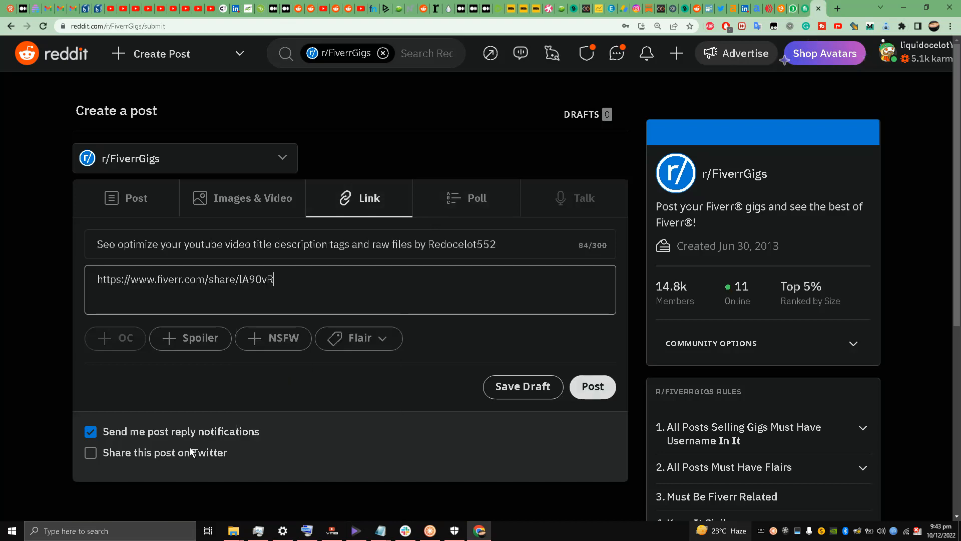
mouse_move(392, 281)
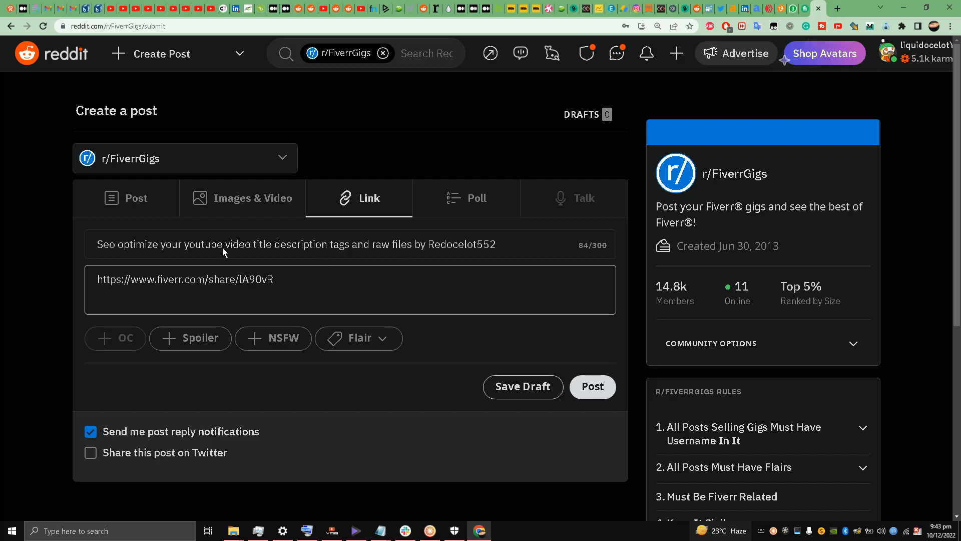
mouse_move(127, 460)
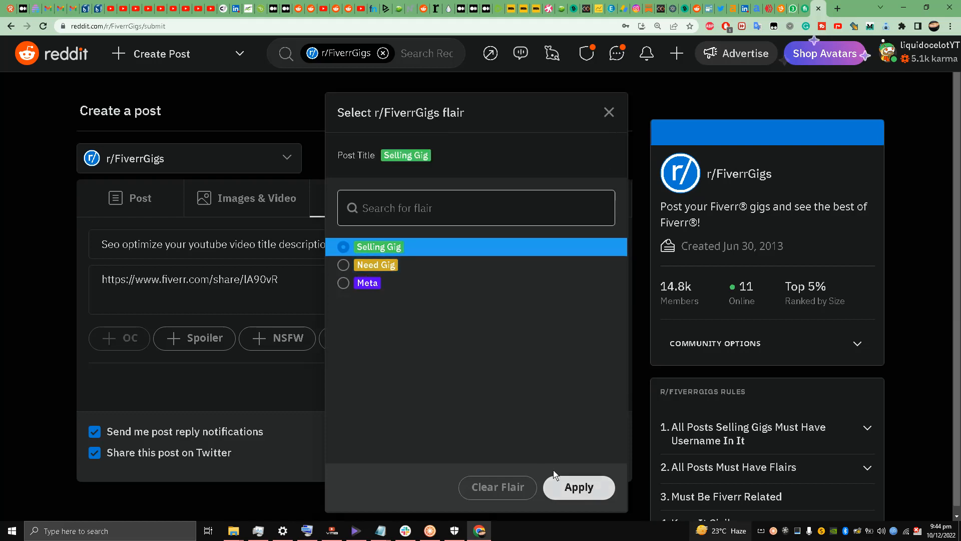
- Apply the Selling Gig flair, prefix the title with 'I will', and enable Twitter sharing
left_click(578, 487)
type("I will ")
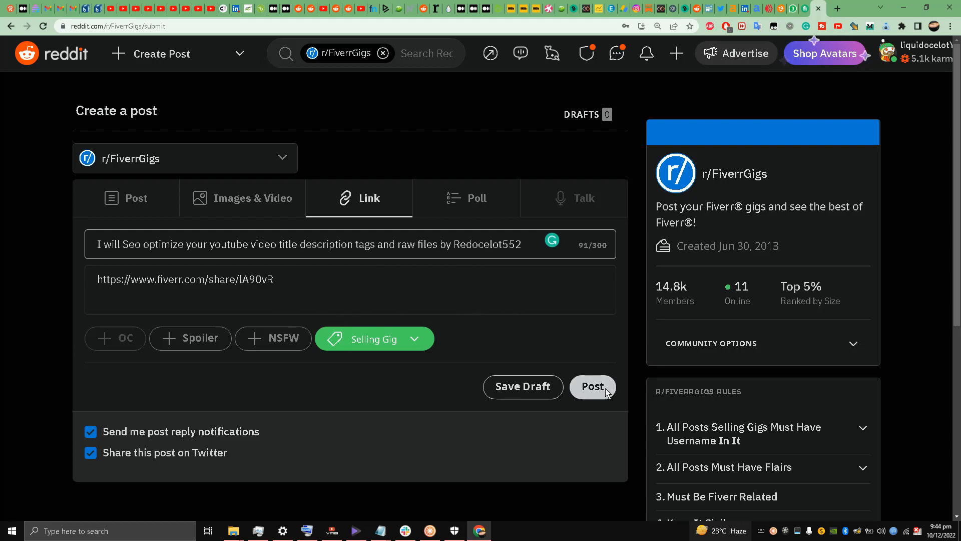
- Submit the link post so it is published to r/FiverrGigs
left_click(591, 386)
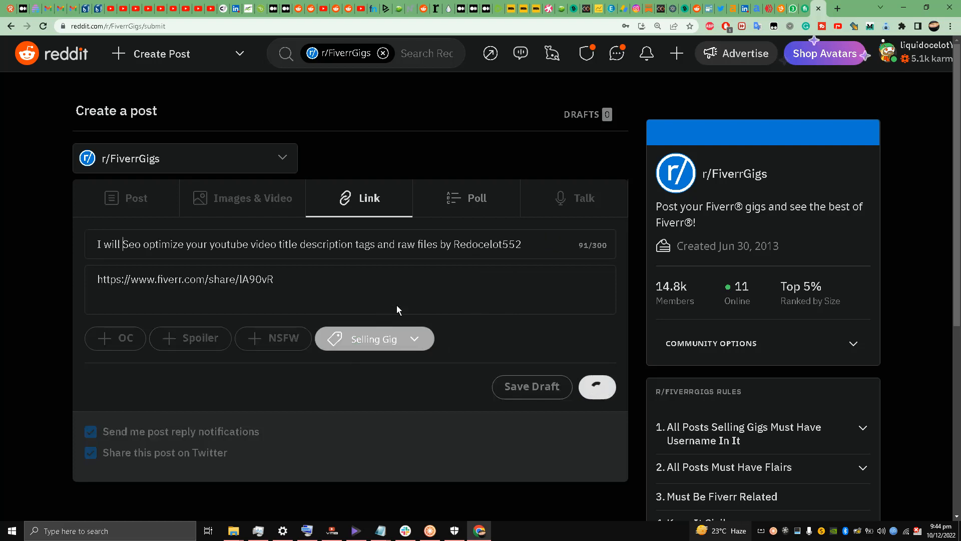
left_click(595, 386)
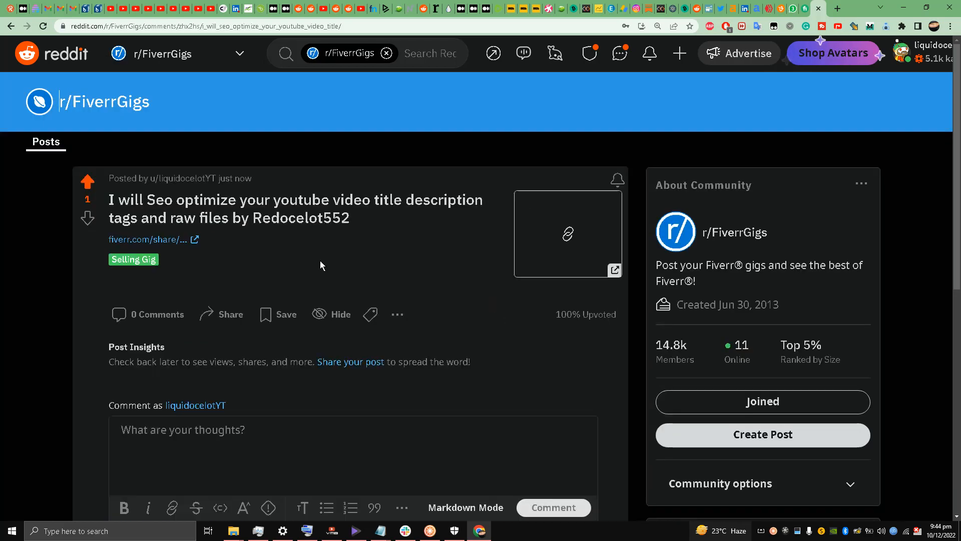
scroll("down", 3)
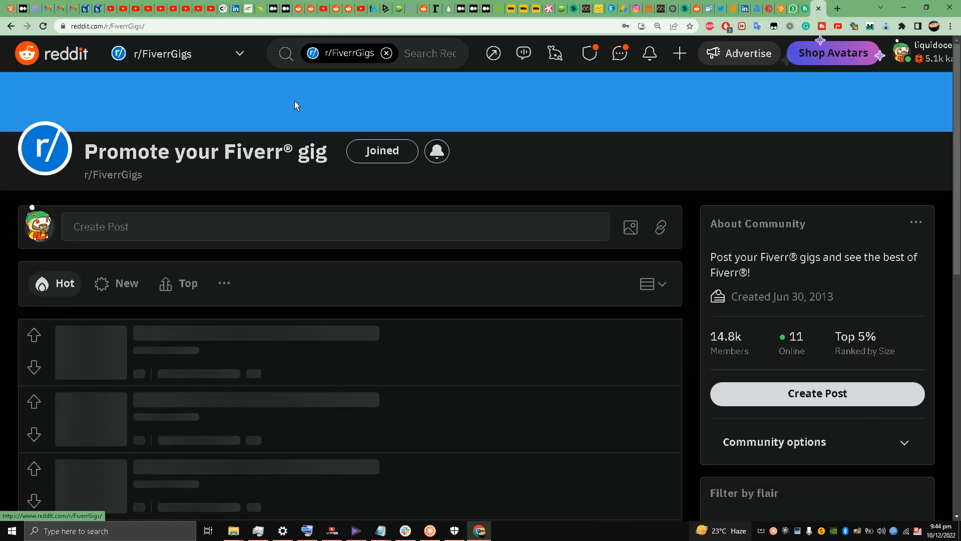
mouse_move(461, 246)
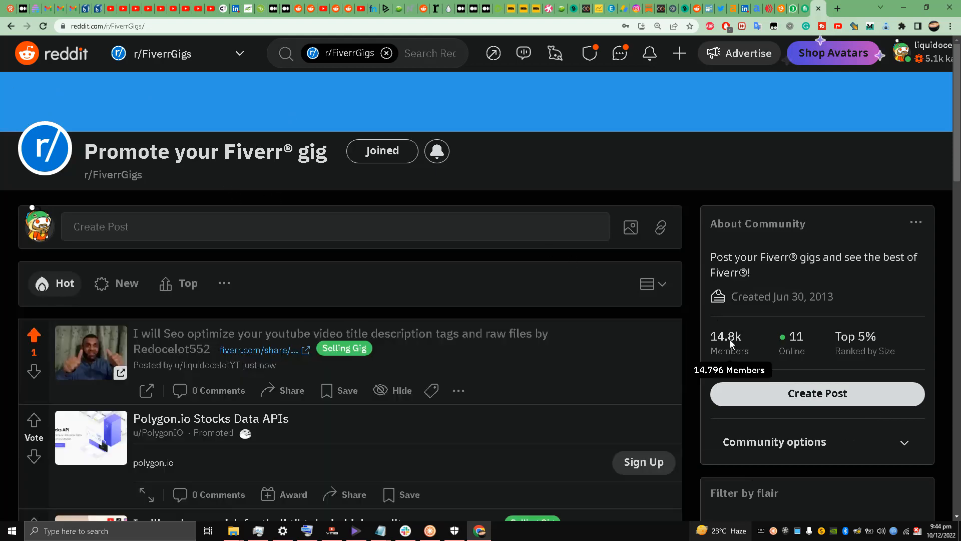
- Sort the r/FiverrGigs feed by New then Hot, confirming the YouTube SEO gig post is first
scroll("down", 3)
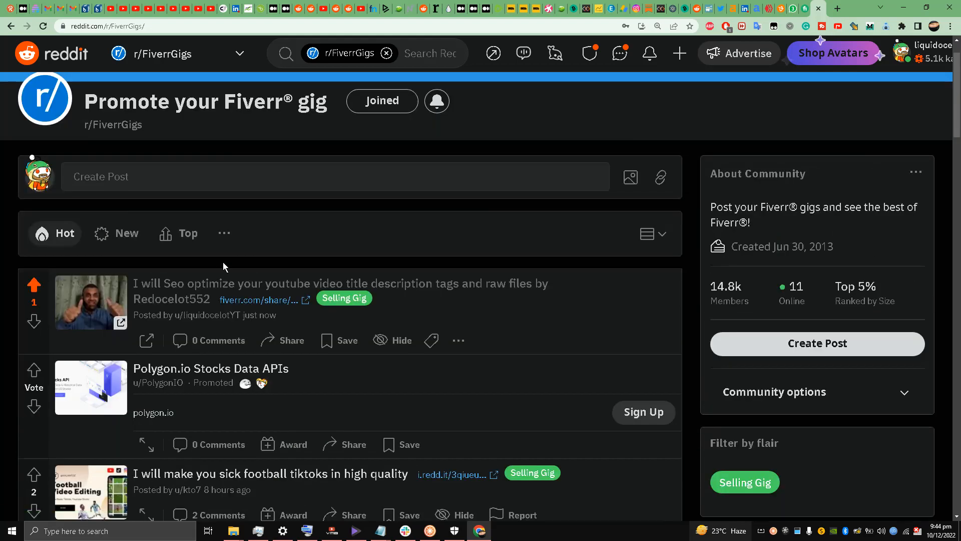
mouse_move(336, 202)
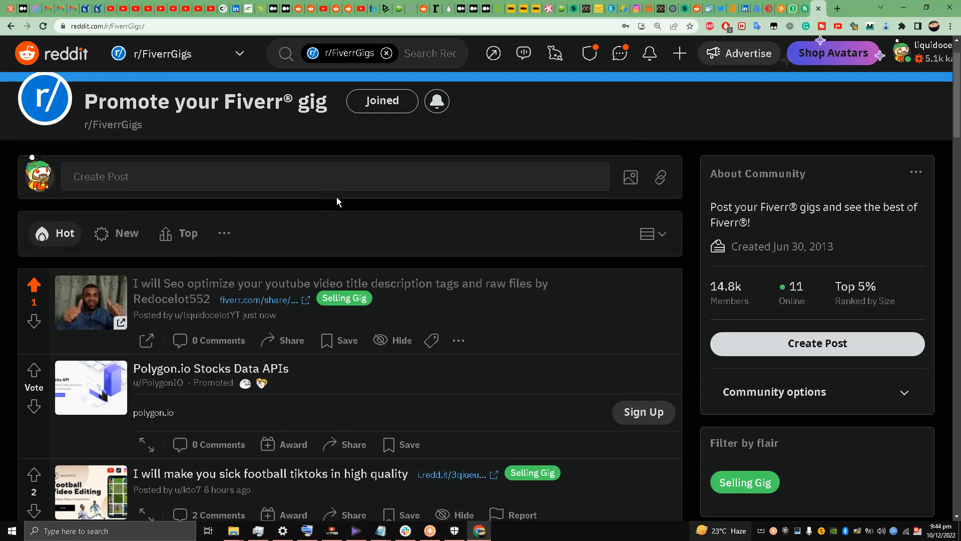
left_click(127, 233)
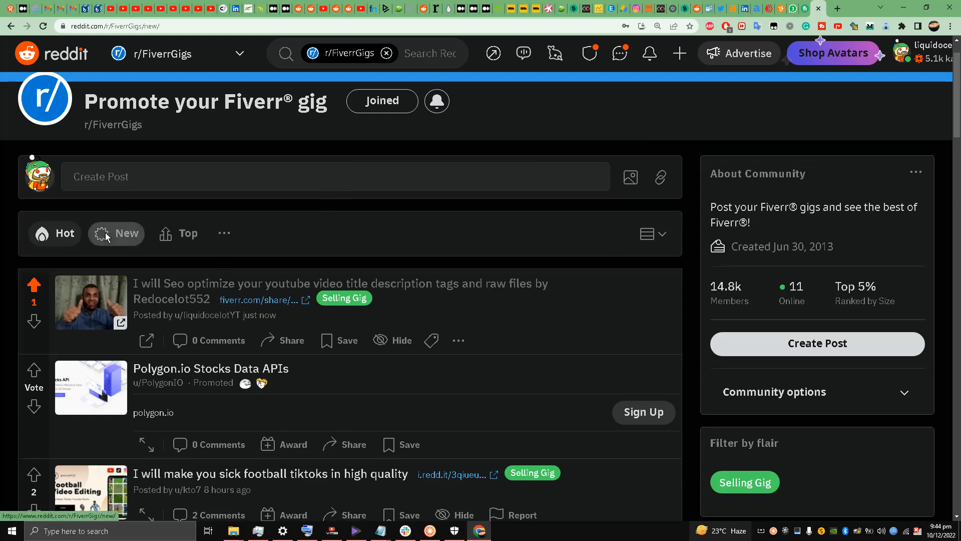
left_click(116, 234)
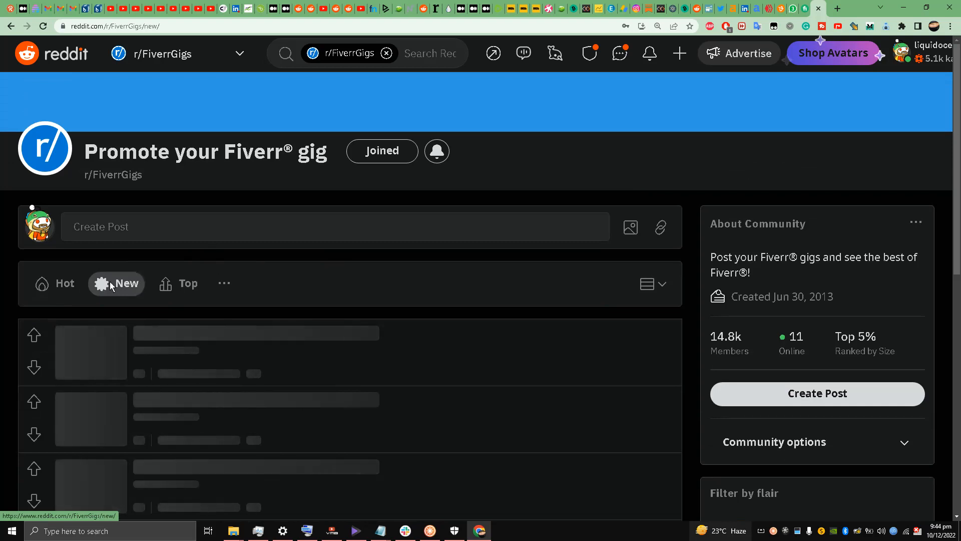
left_click(65, 283)
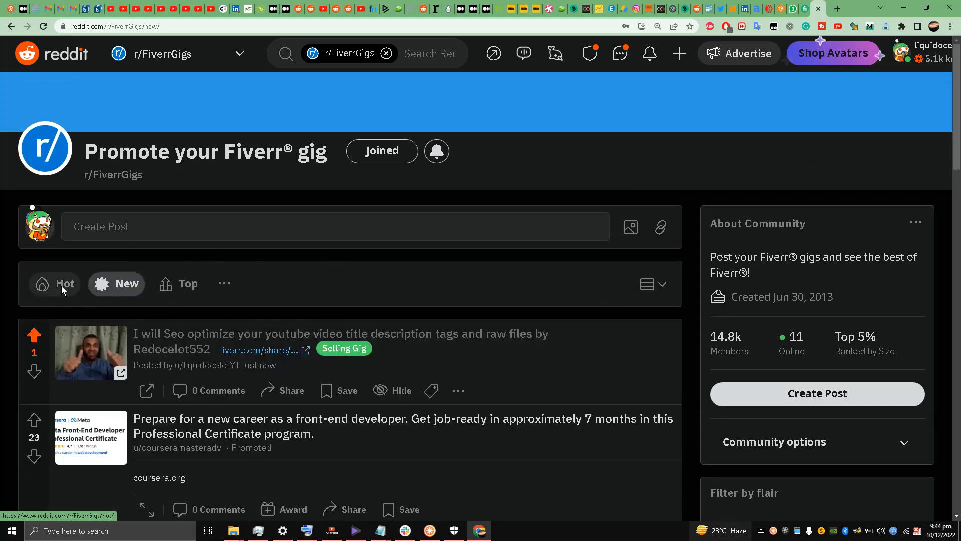
left_click(55, 283)
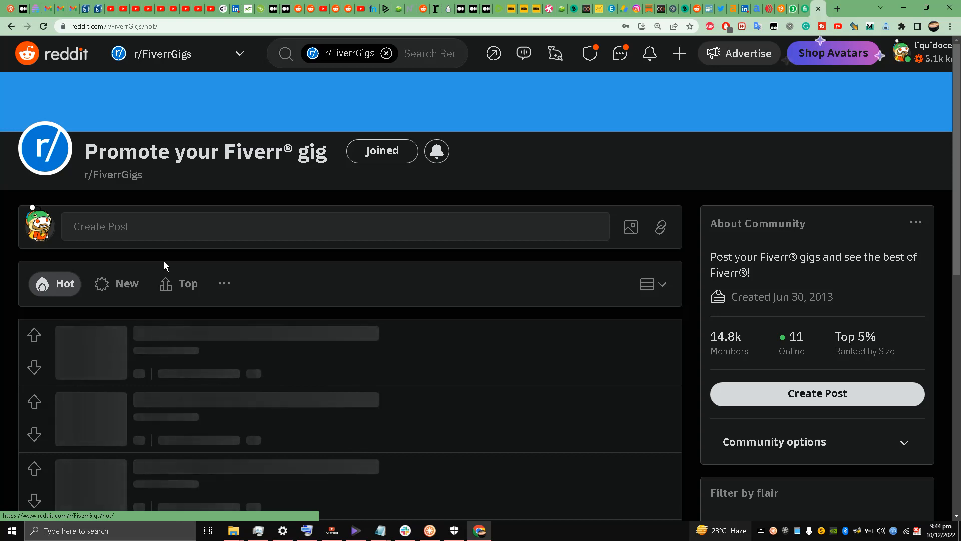
mouse_move(159, 259)
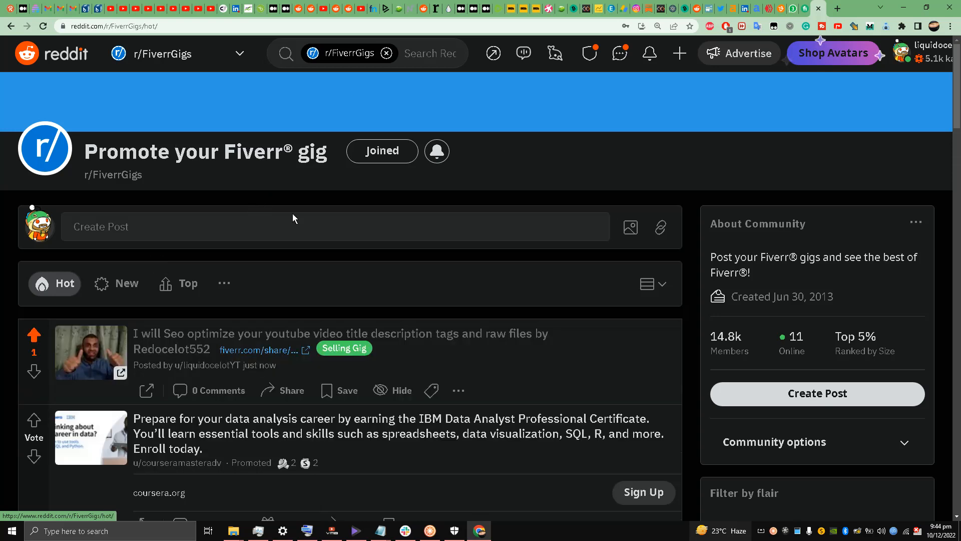
mouse_move(314, 271)
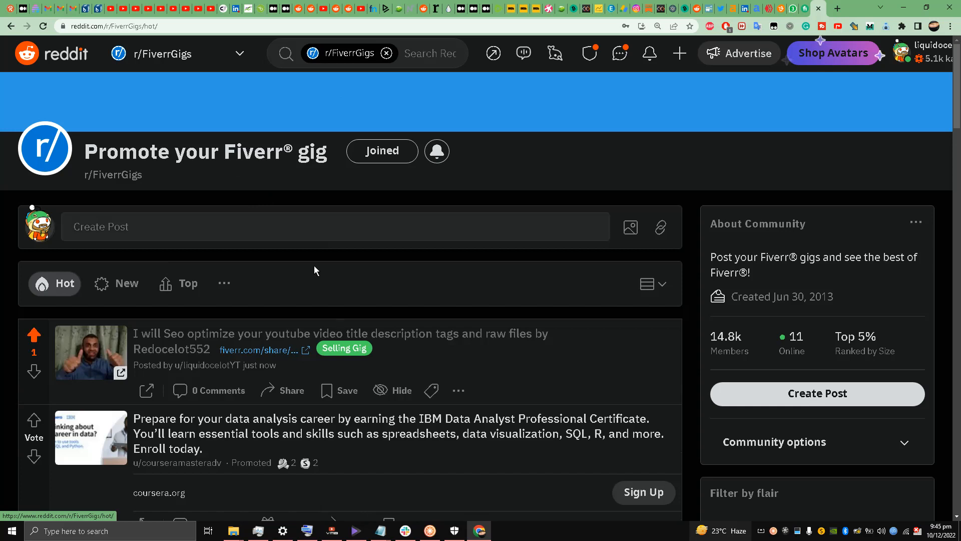
scroll("down", 3)
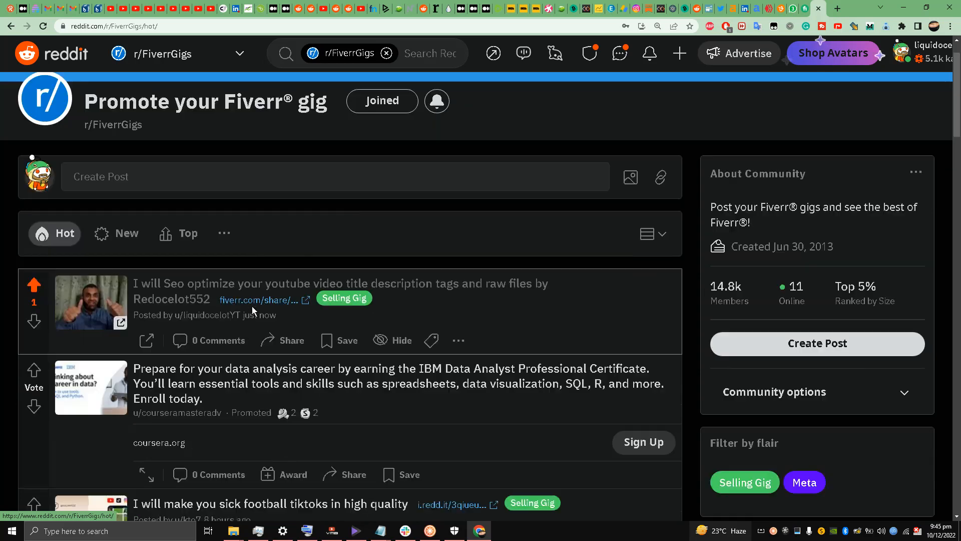
scroll("down", 3)
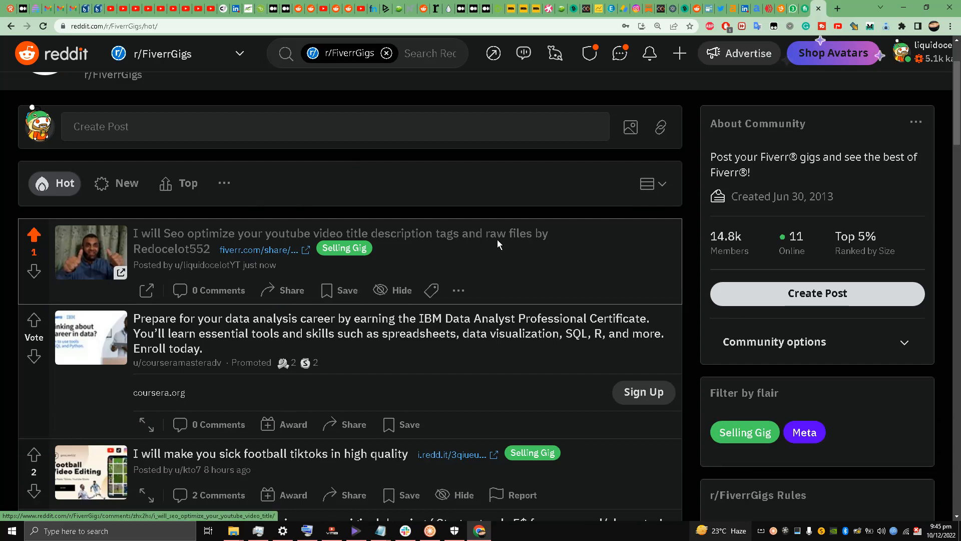
mouse_move(490, 242)
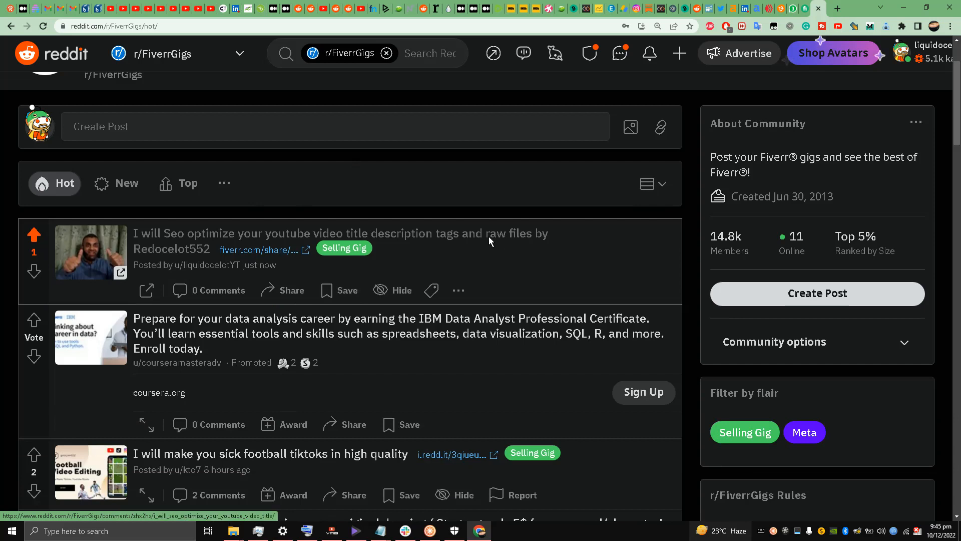